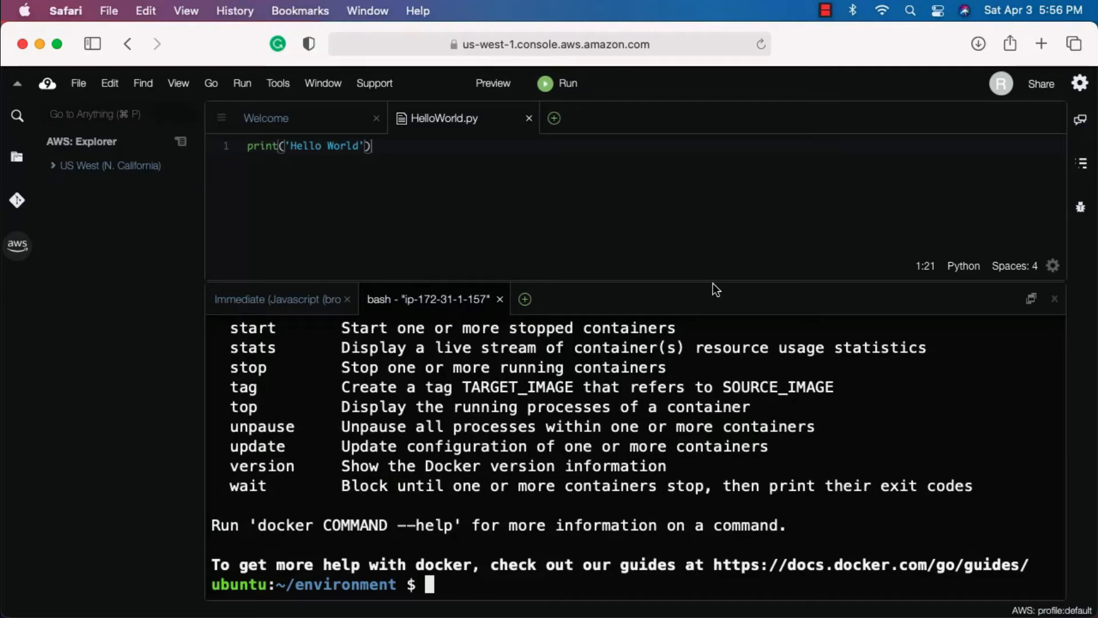
{"action": "mouse_move", "coordinate": [1041, 44]}
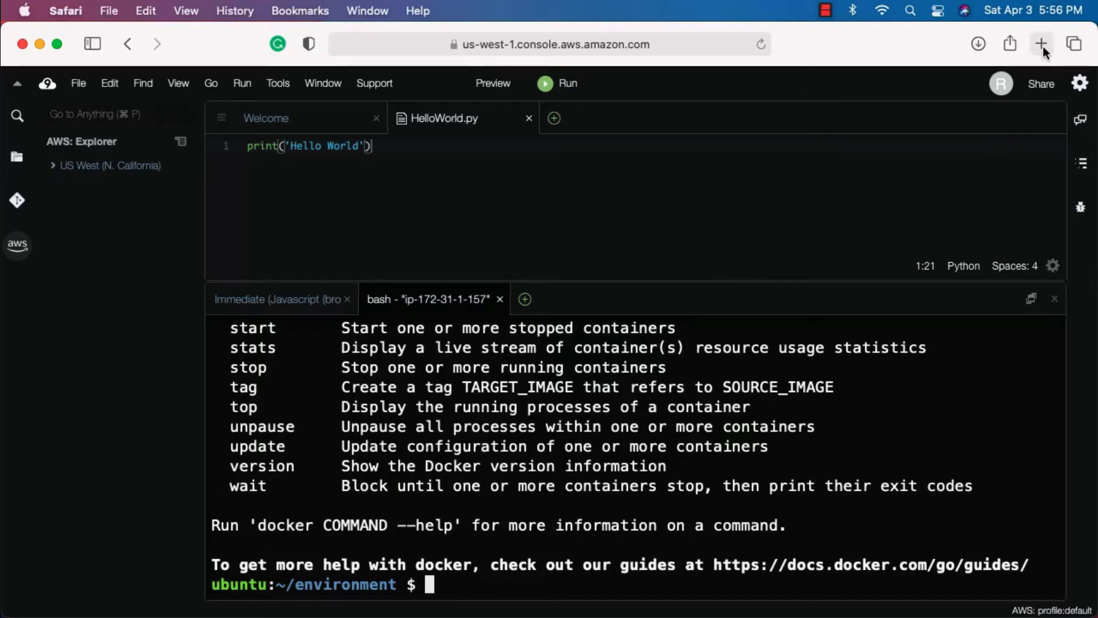
- Reach the AWS Management Console in a new tab via aws.amazon.com > My Account
{"action": "left_click", "coordinate": [1042, 43]}
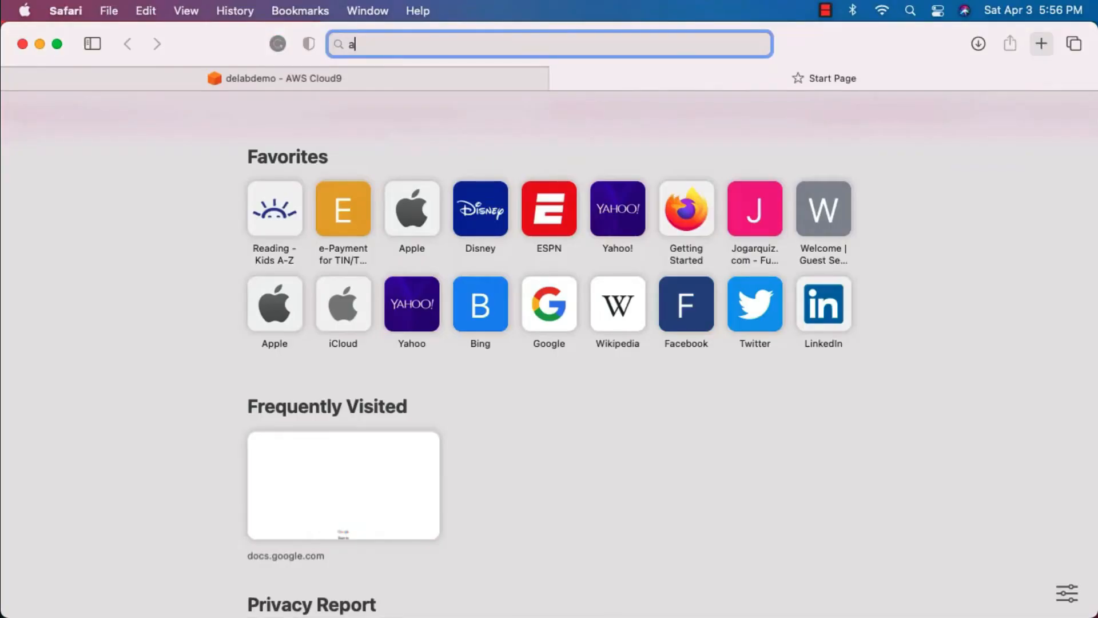
{"action": "key", "text": "Return"}
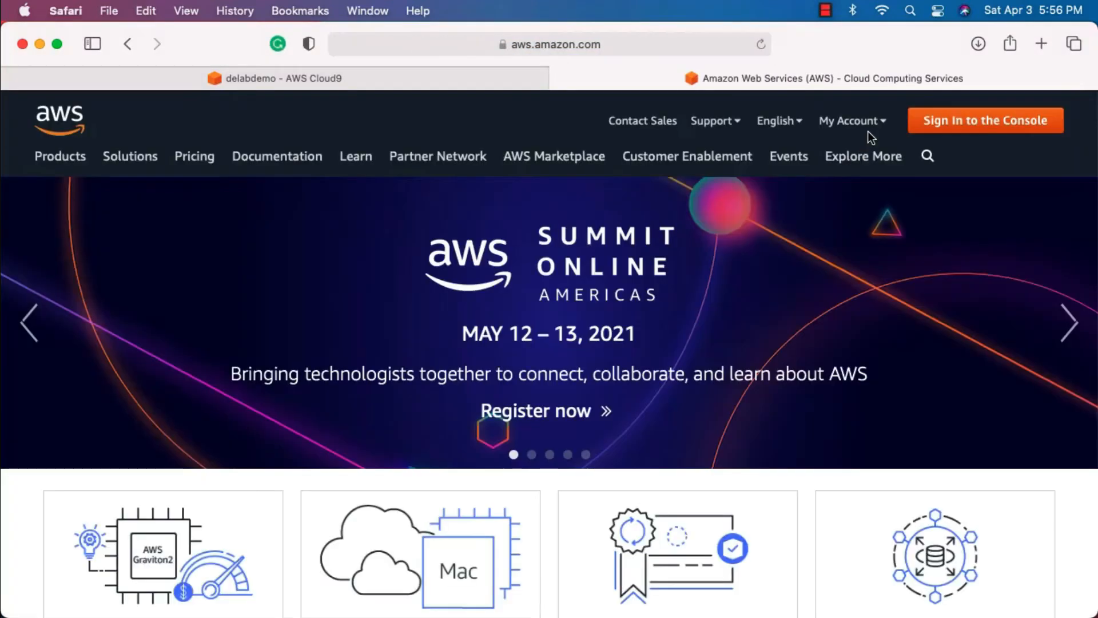
{"action": "left_click", "coordinate": [851, 121]}
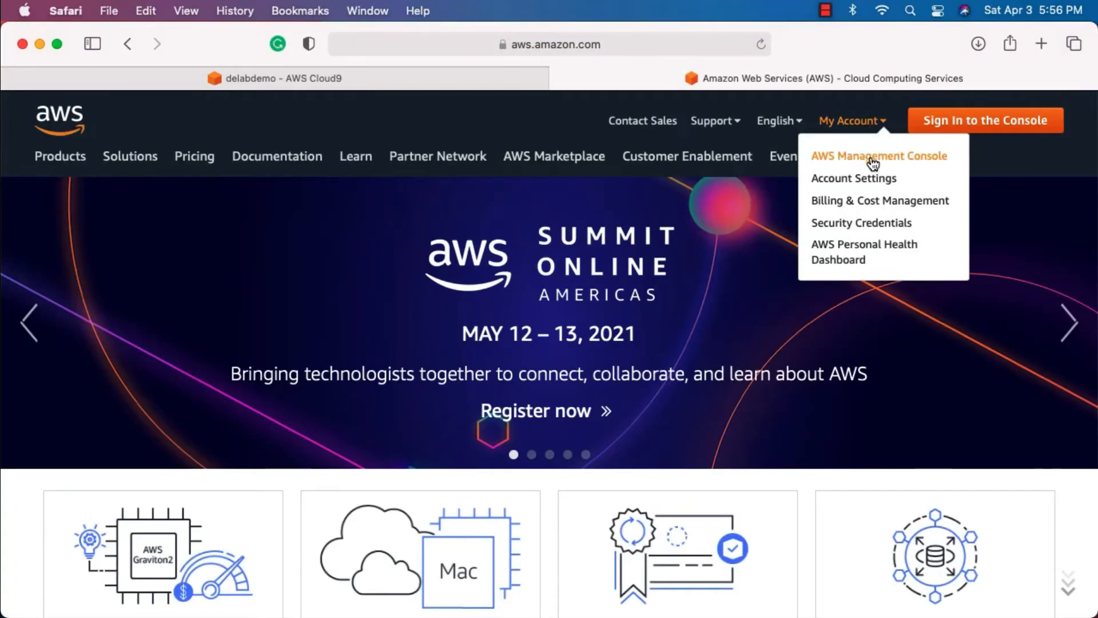
{"action": "left_click", "coordinate": [880, 156]}
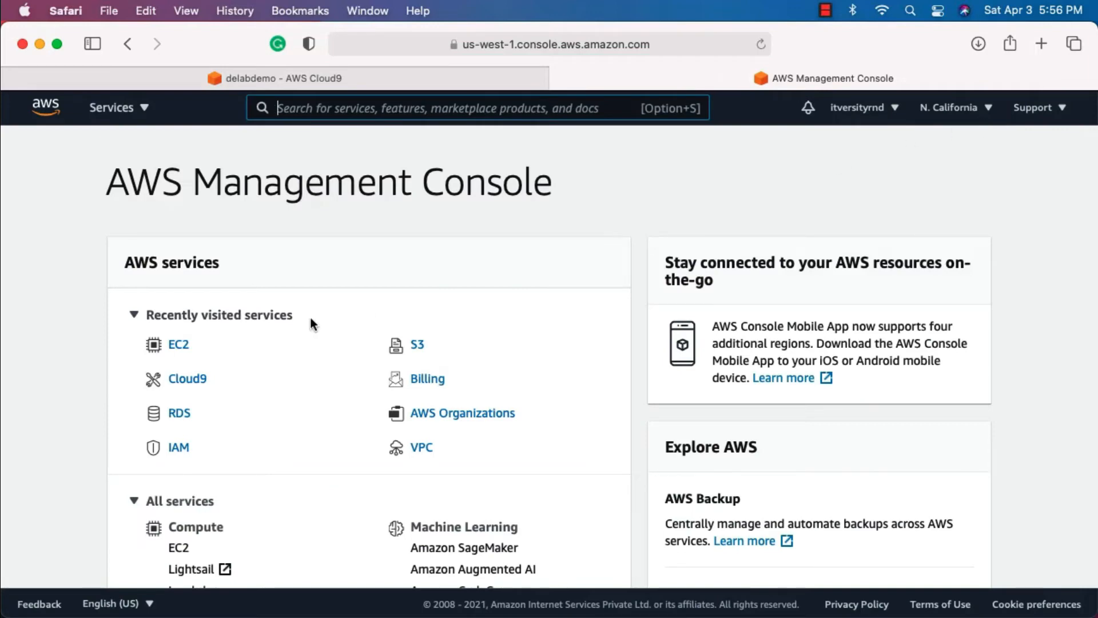
- Show EC2's running instances list with aws-cloud9-delabdemo, cancelling the Edit Name popup
{"action": "left_click", "coordinate": [178, 344]}
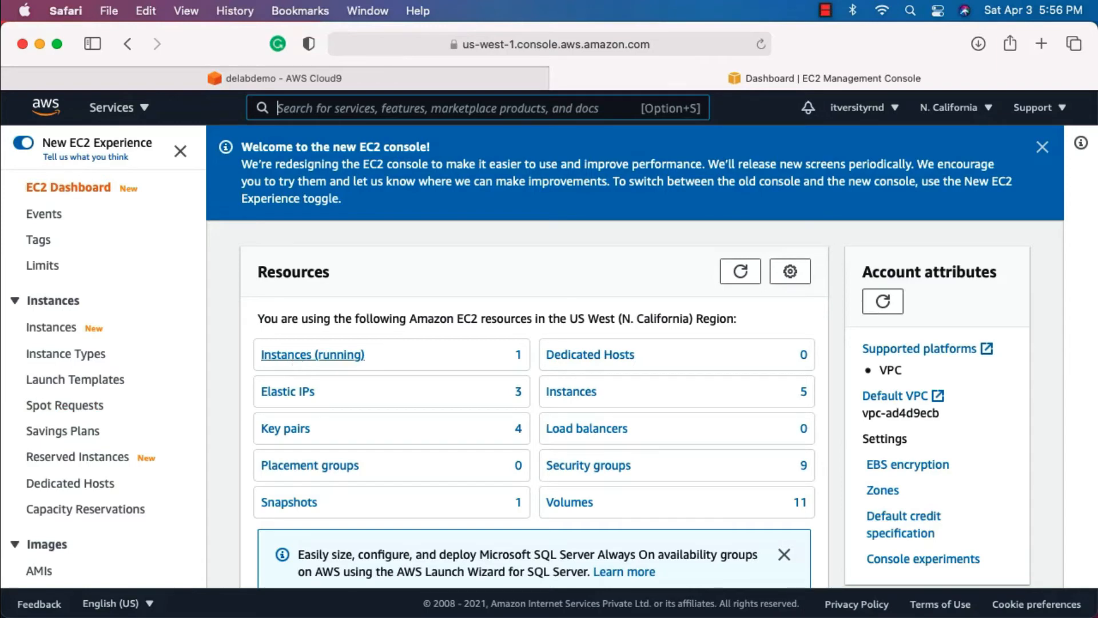
{"action": "left_click", "coordinate": [353, 274]}
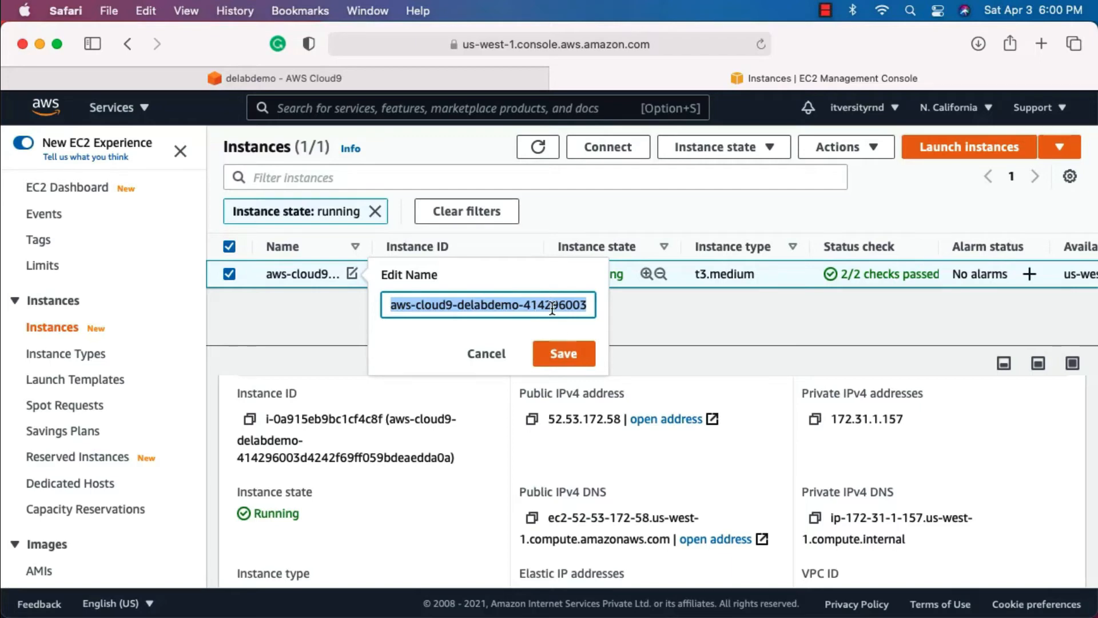
{"action": "left_click", "coordinate": [563, 353]}
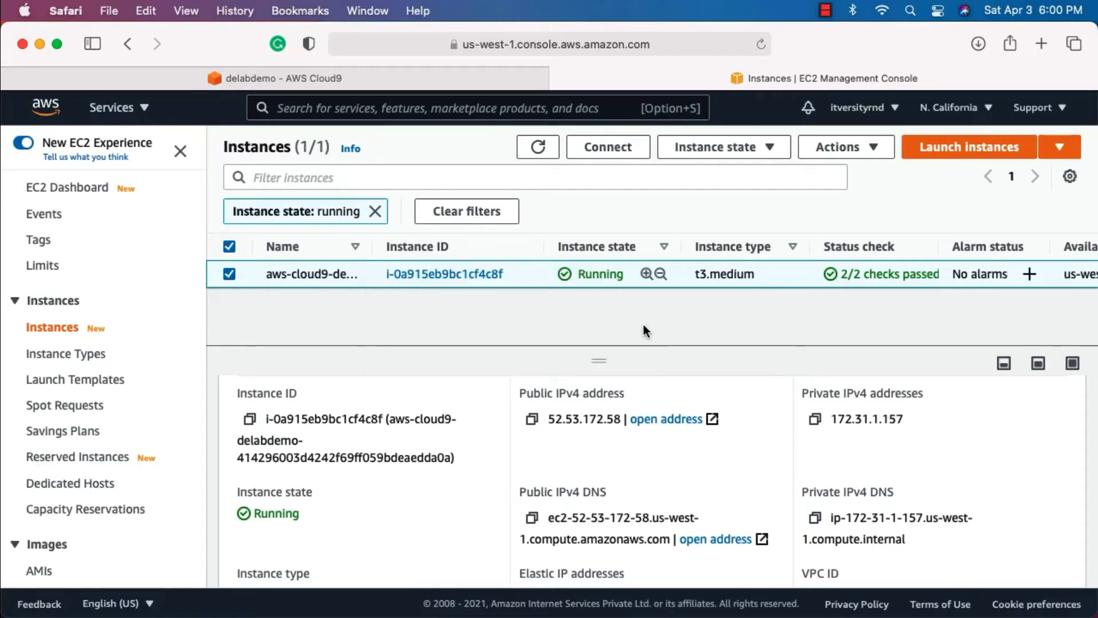